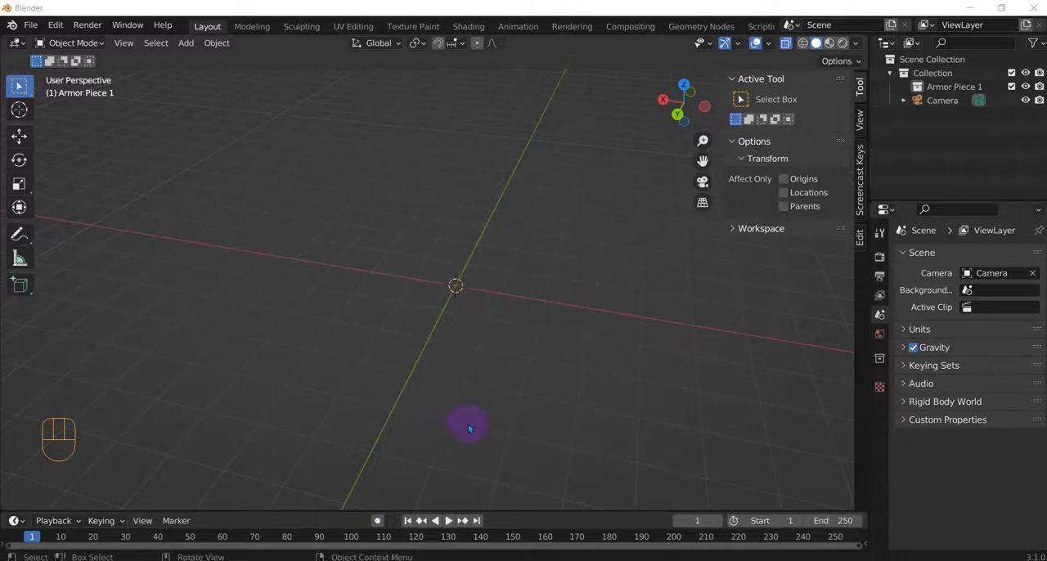
mouse_move(480, 432)
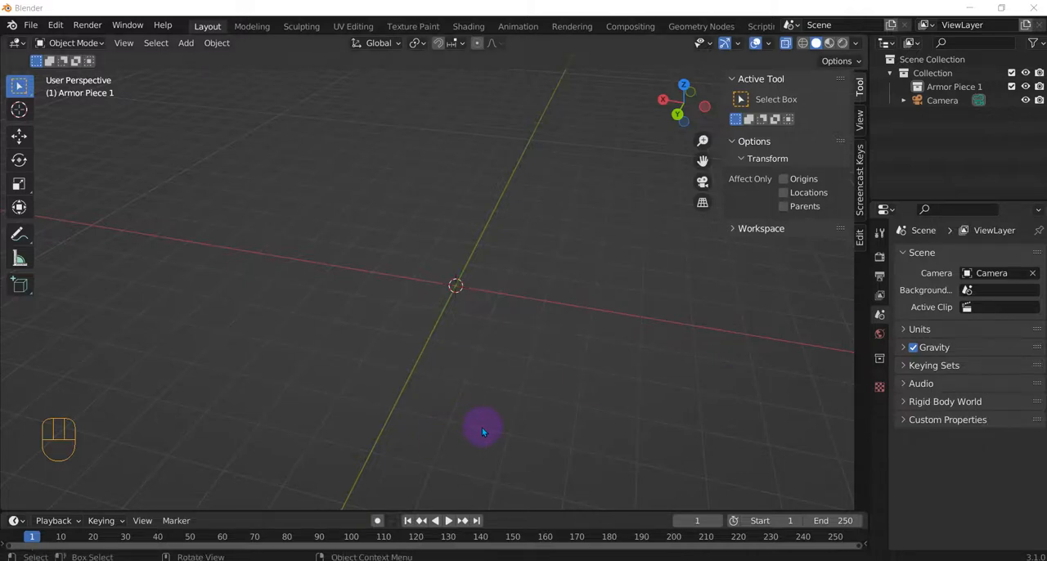
mouse_move(464, 404)
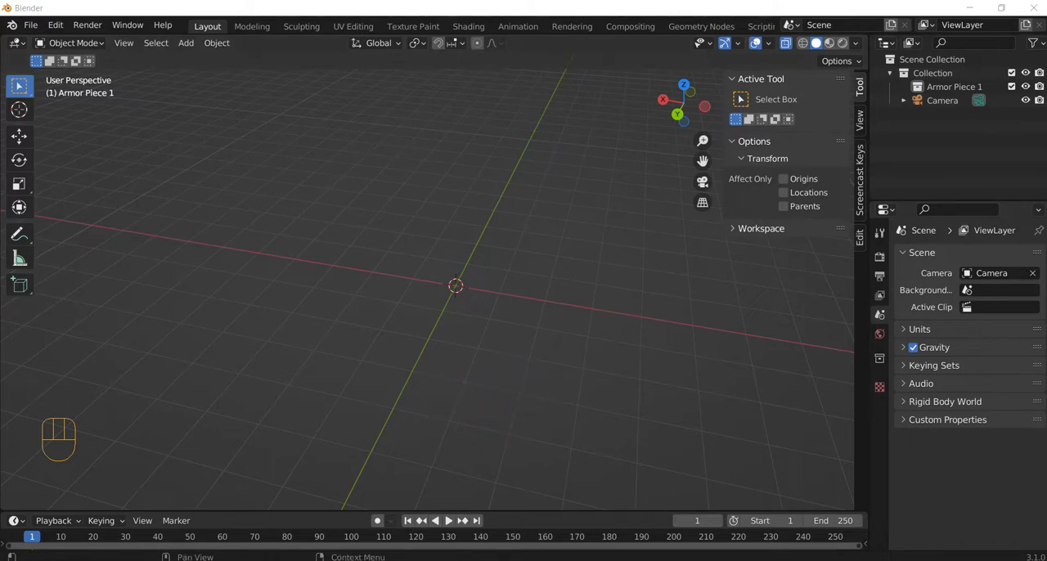
Step: Add a cube mesh at the world origin into the 'Armor Piece 1' collection
drag(455, 286, 488, 314)
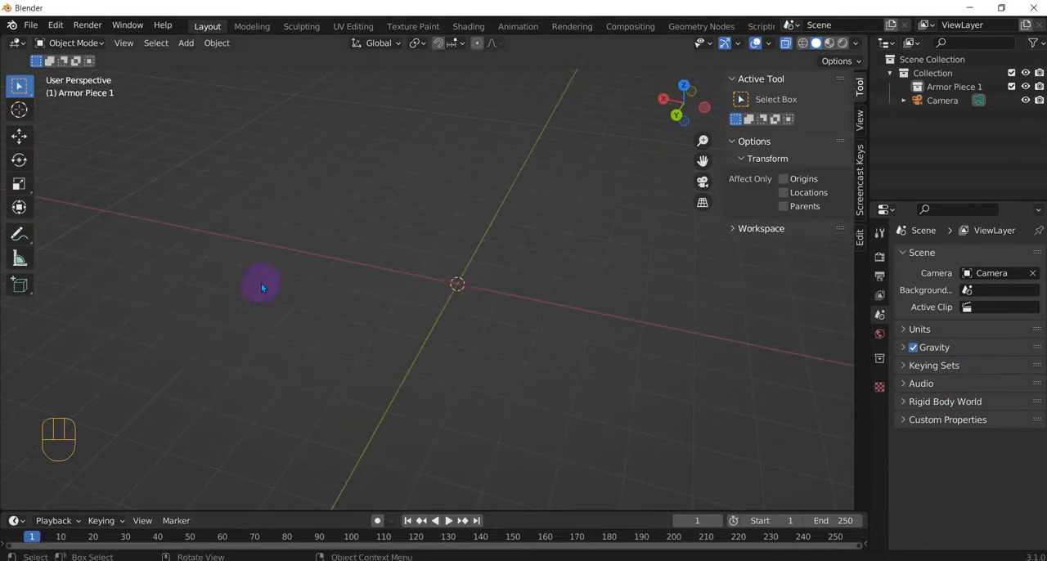
key(shift+a)
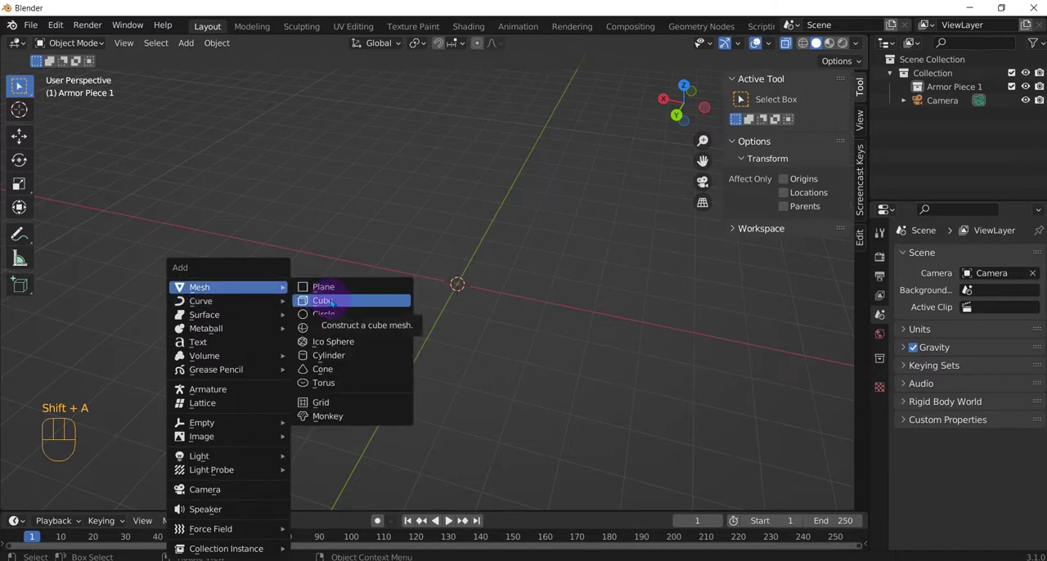
click(322, 300)
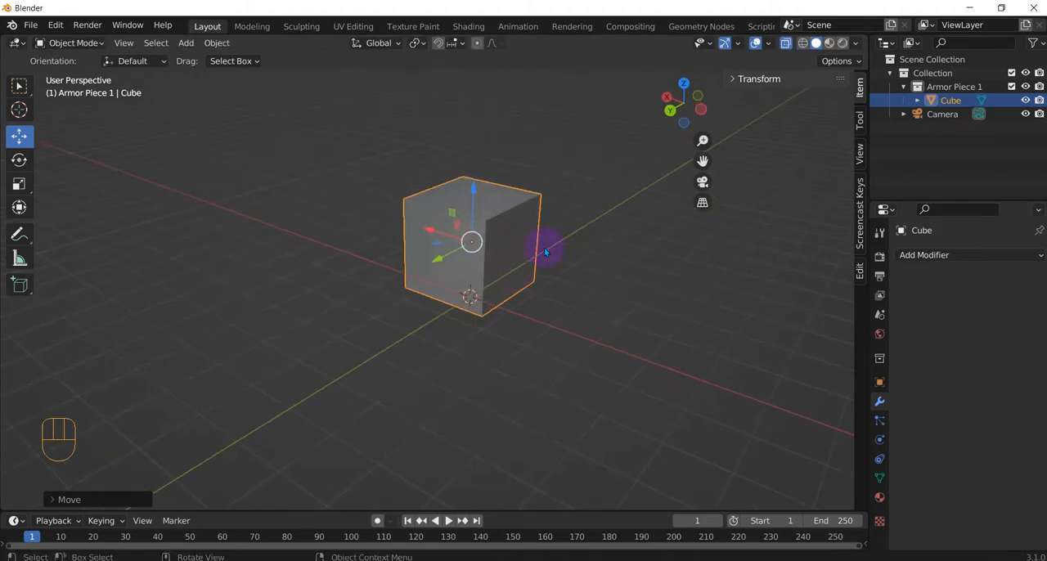
Step: Add loop cuts to the cube in Edit Mode and delete faces, leaving an open half
key(Tab)
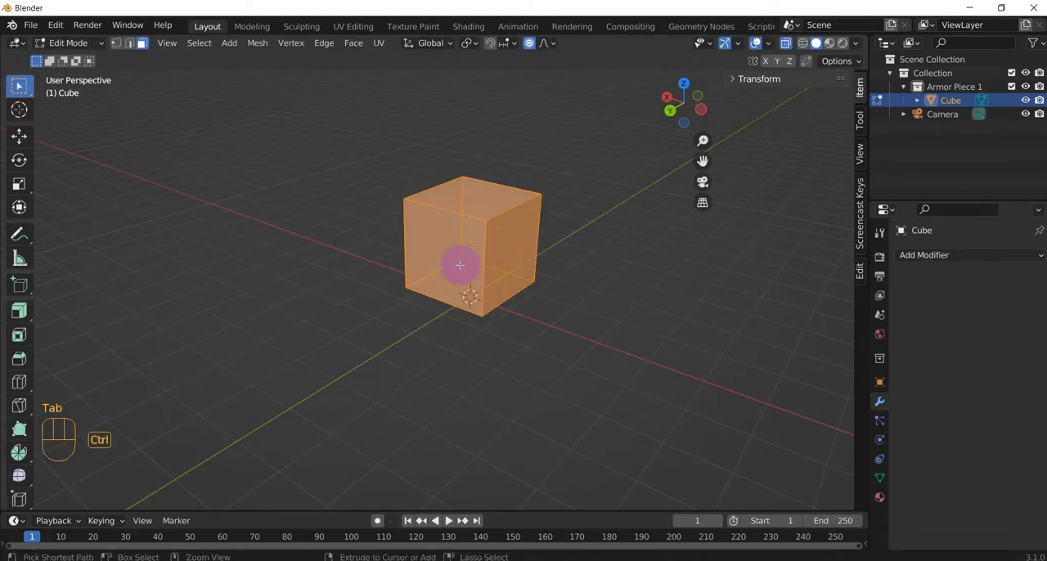
key(ctrl+r)
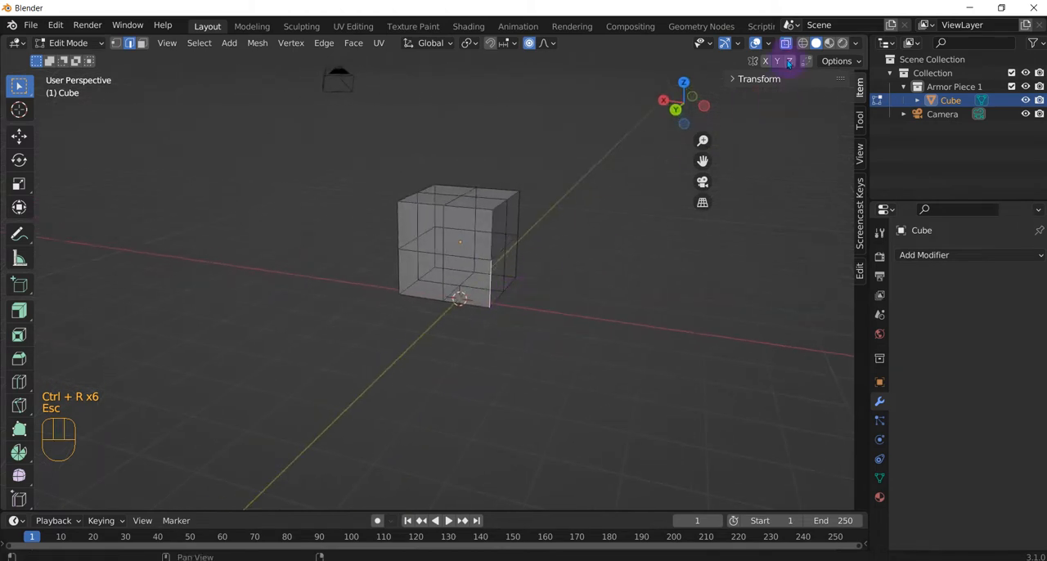
mouse_move(784, 42)
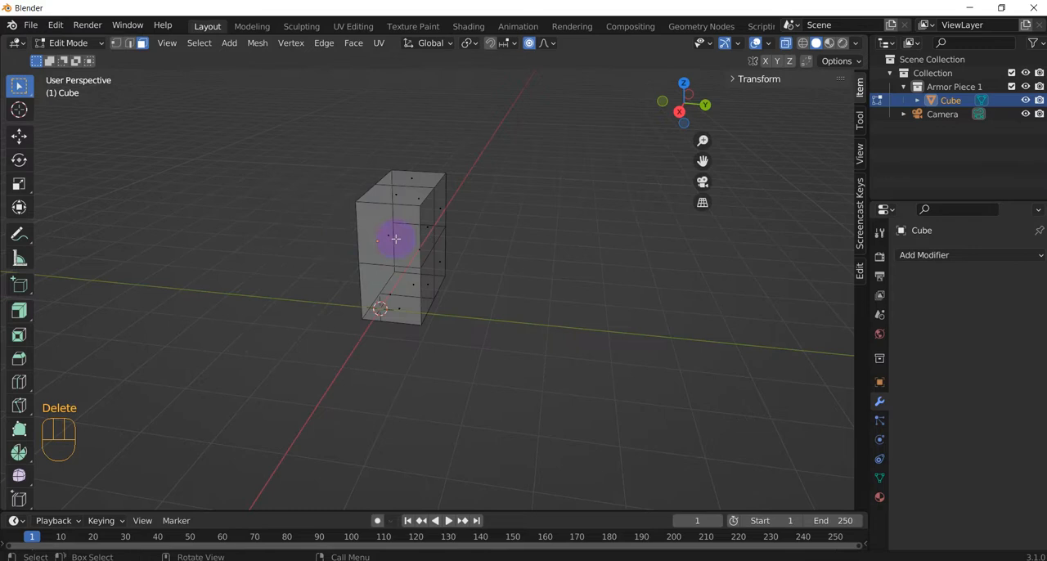
key(Tab)
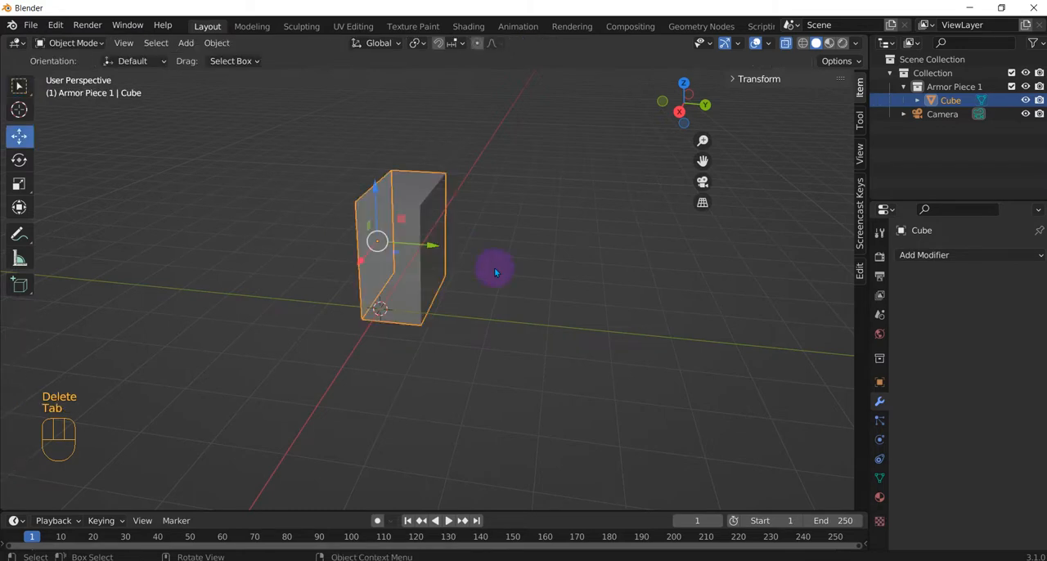
mouse_move(981, 266)
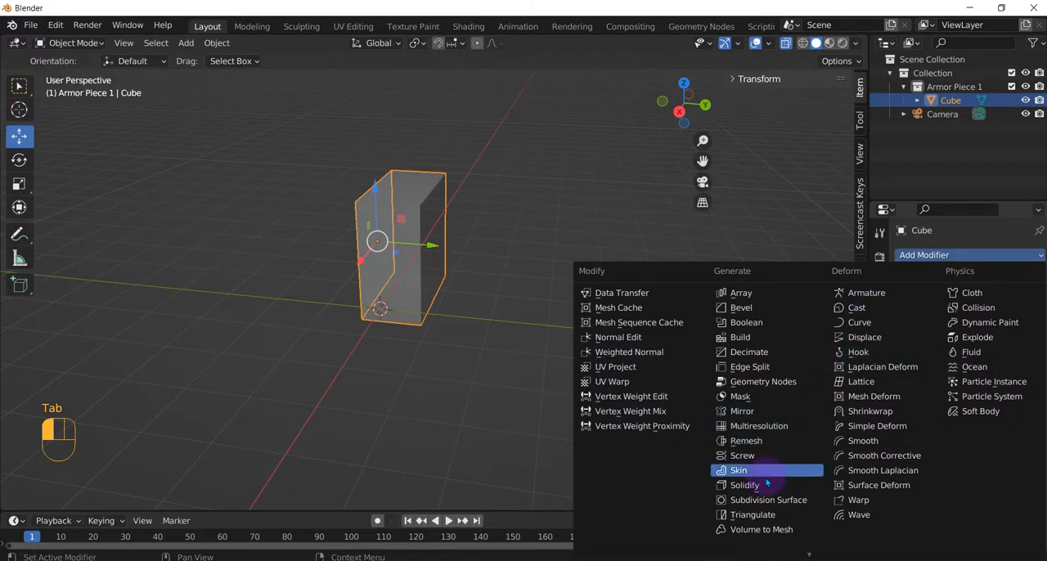
mouse_move(744, 485)
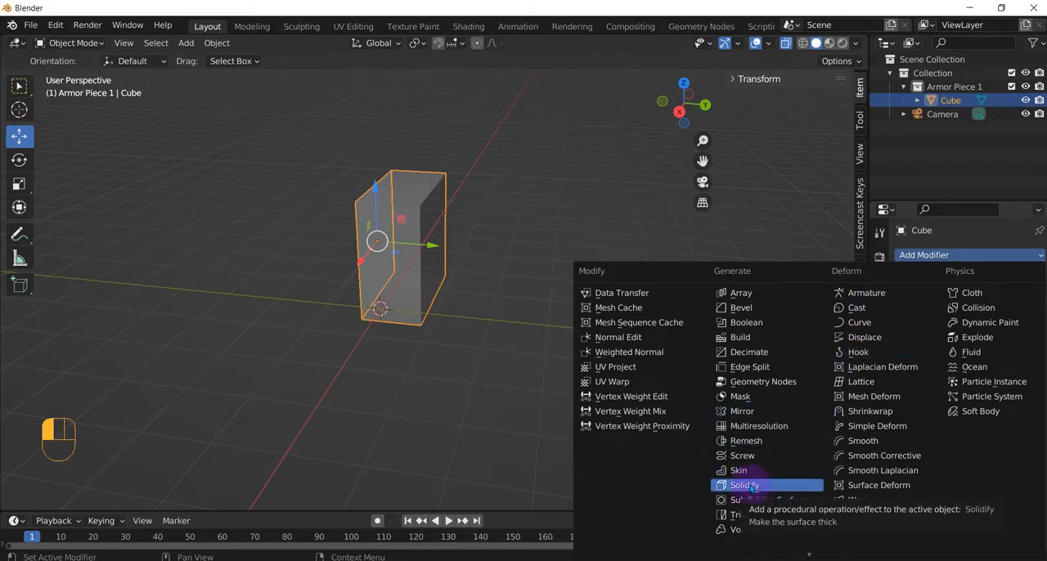
mouse_move(762, 381)
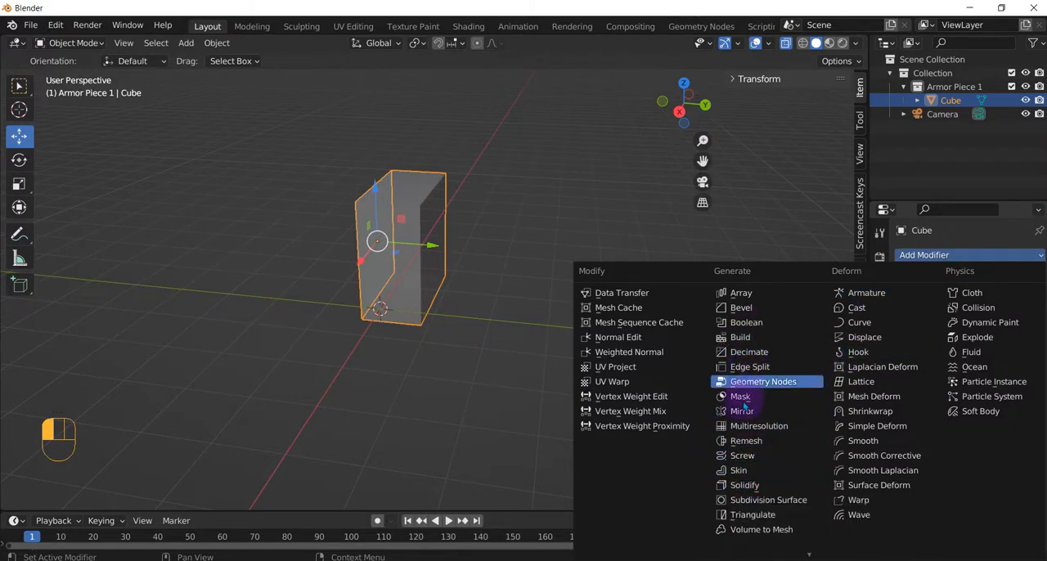
Step: Add a Mirror modifier to the half cube with only the Y axis enabled
click(741, 410)
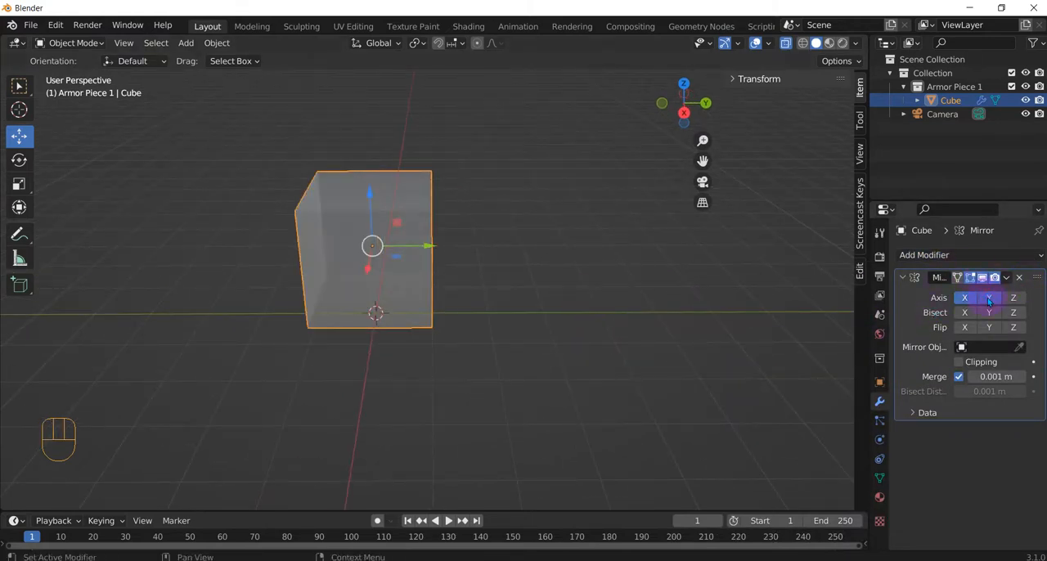
click(964, 297)
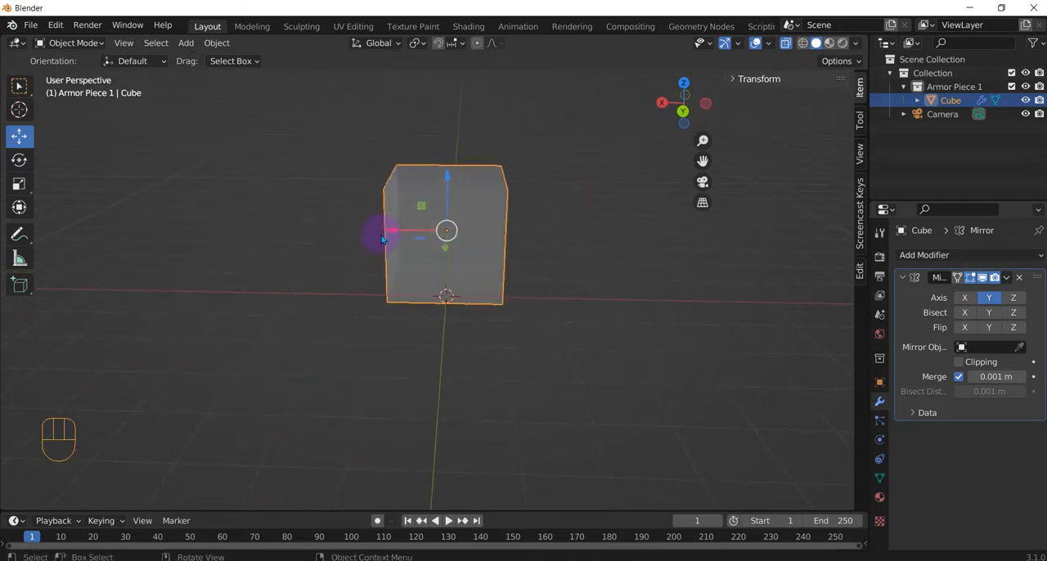
Step: Remove the Y Mirror modifier, trim the mesh, and add a new Mirror along X
key(Tab)
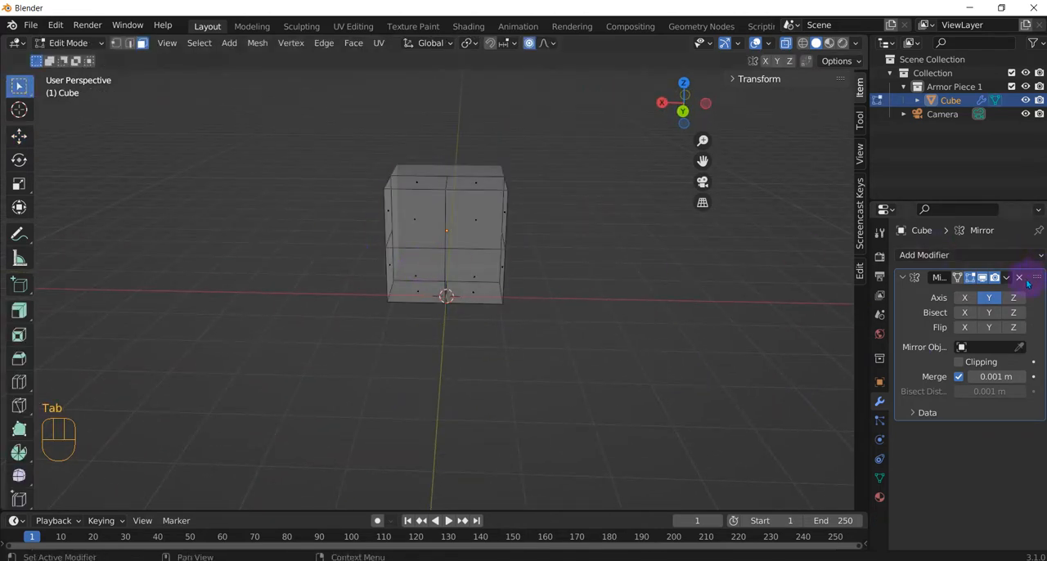
click(1019, 277)
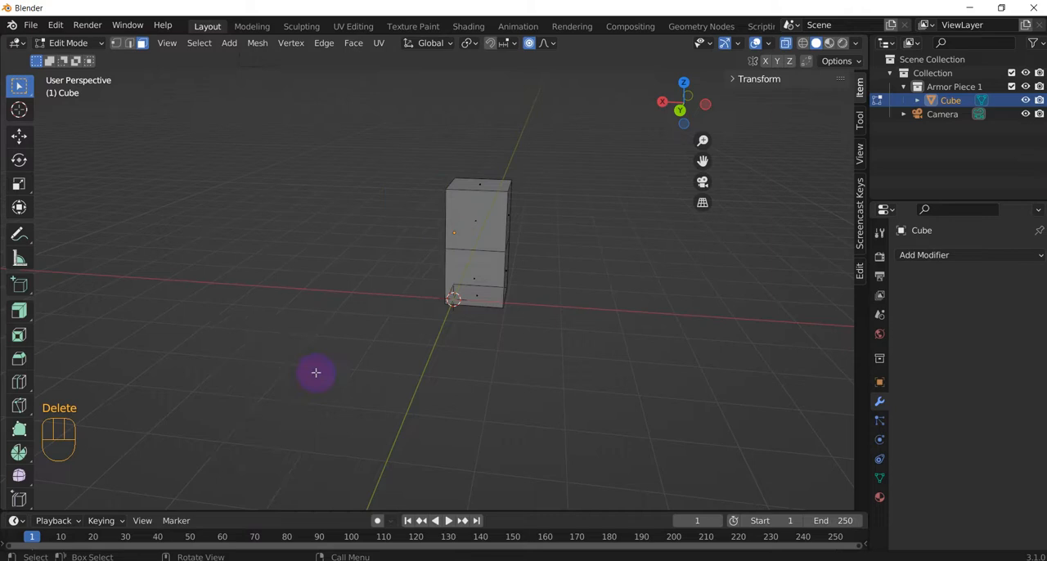
key(Tab)
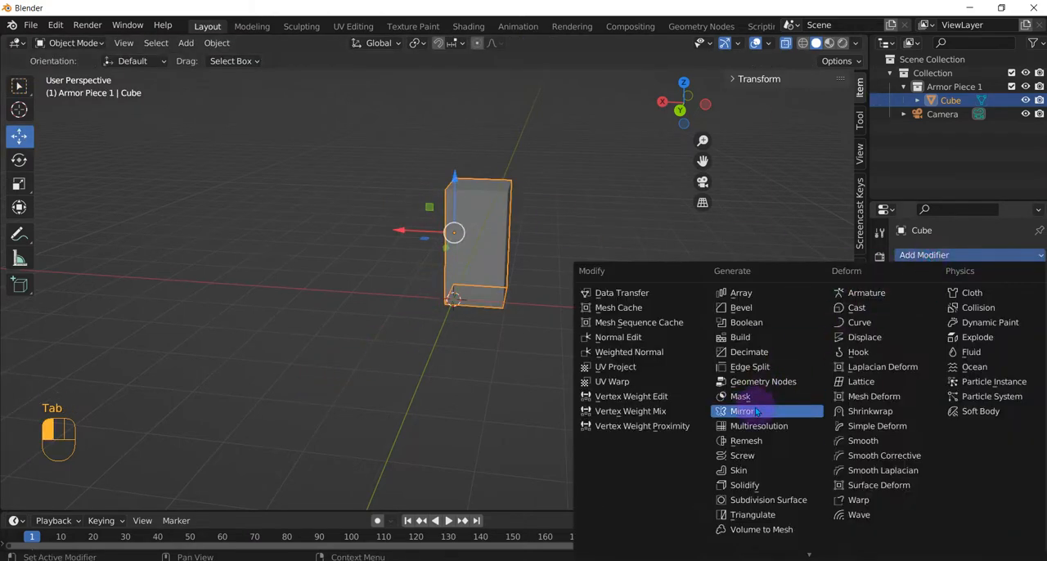
click(743, 410)
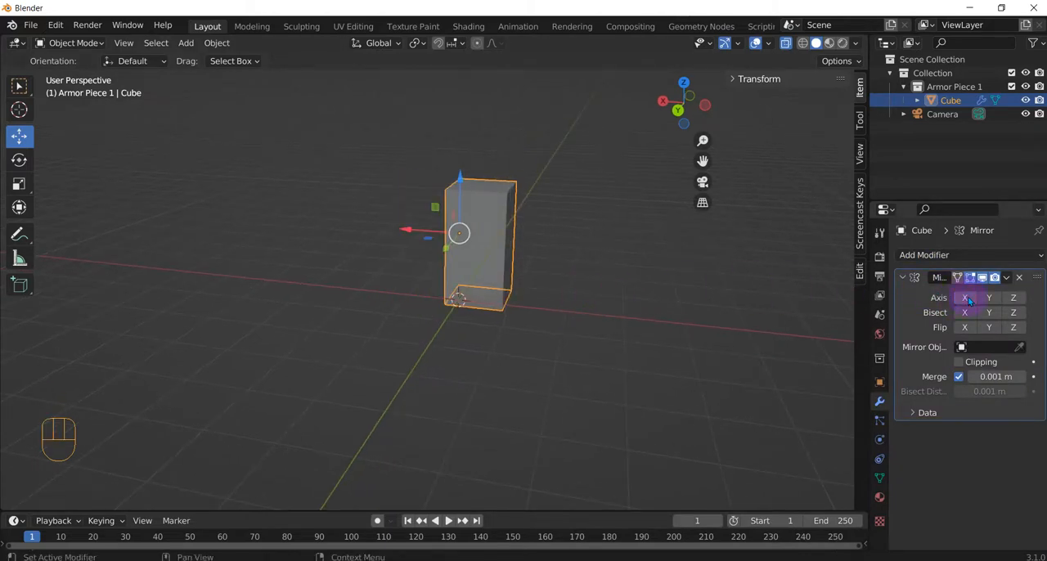
click(964, 296)
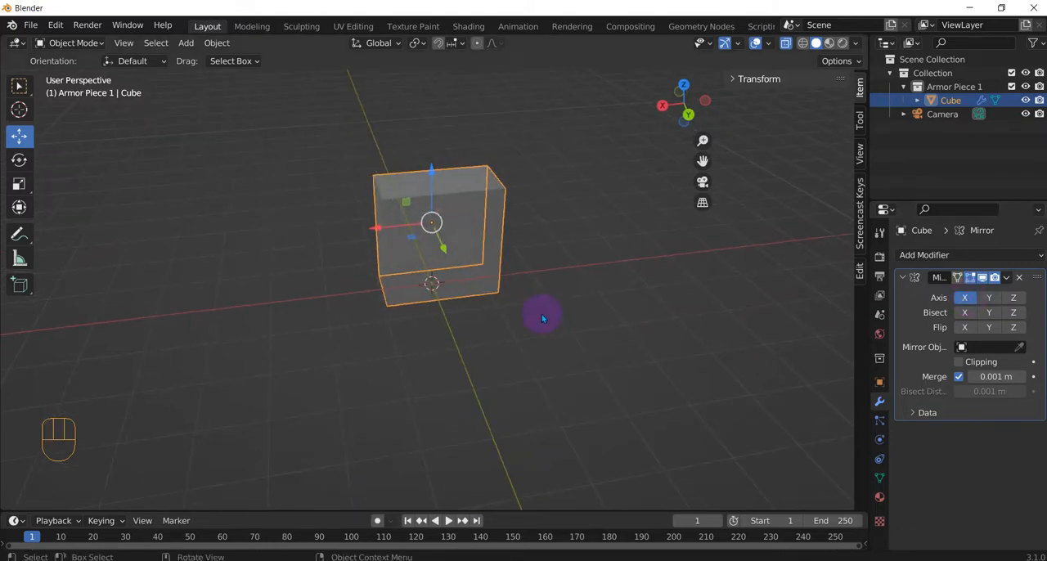
Step: Delete more faces to leave a corner piece, then add a fresh Mirror modifier
key(Tab)
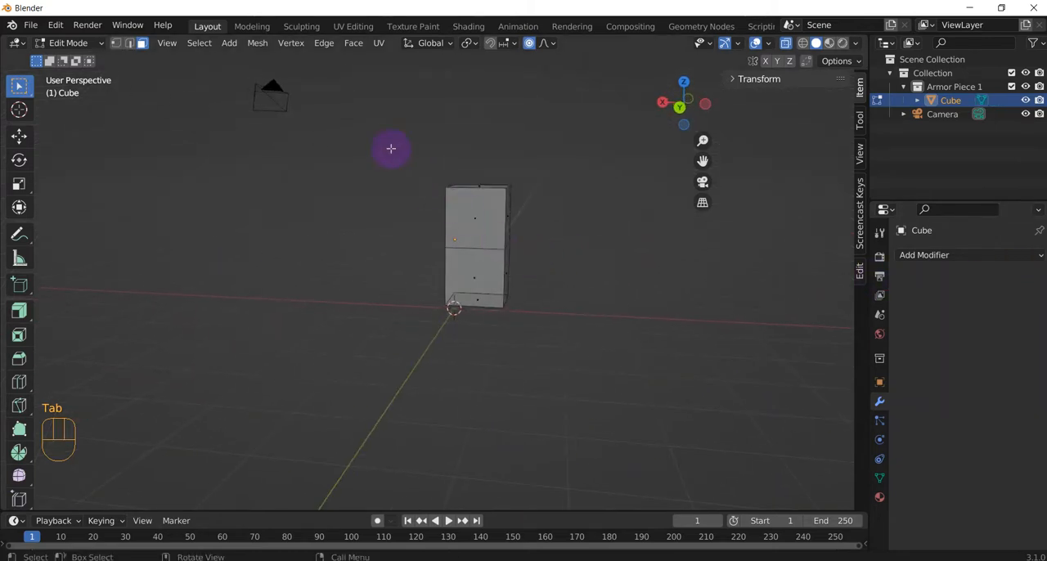
click(477, 216)
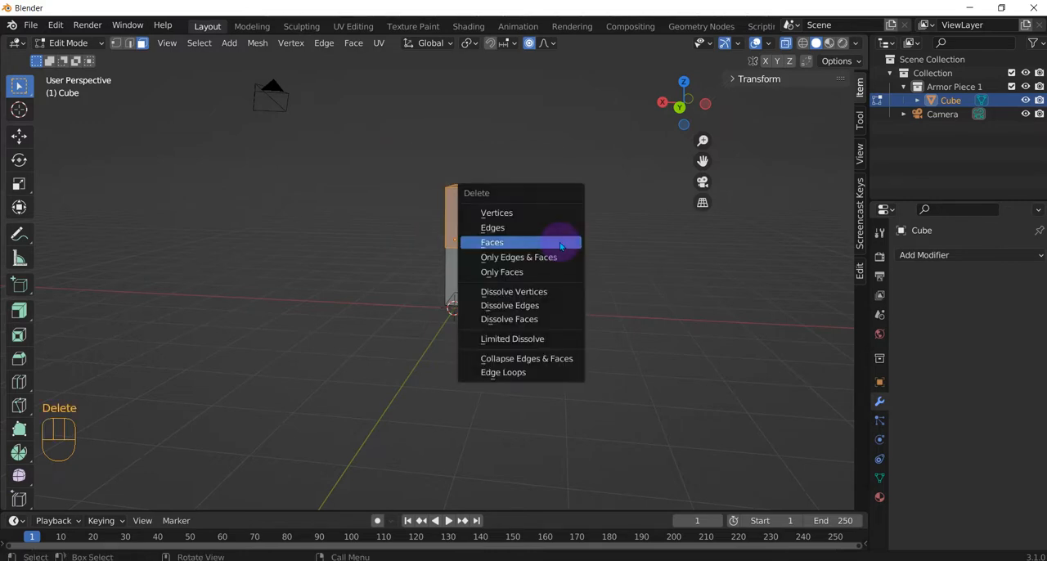
click(492, 242)
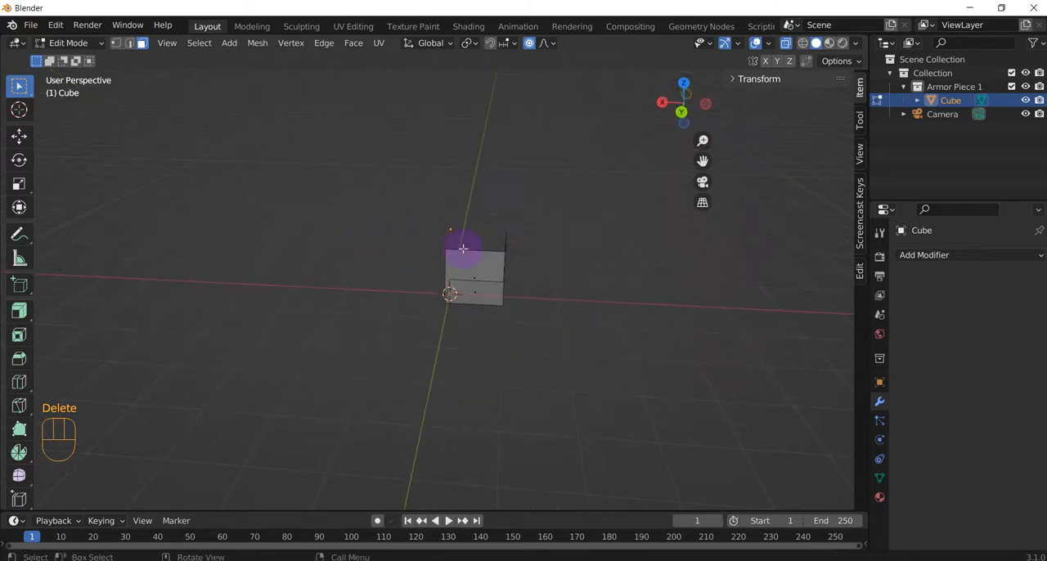
key(Tab)
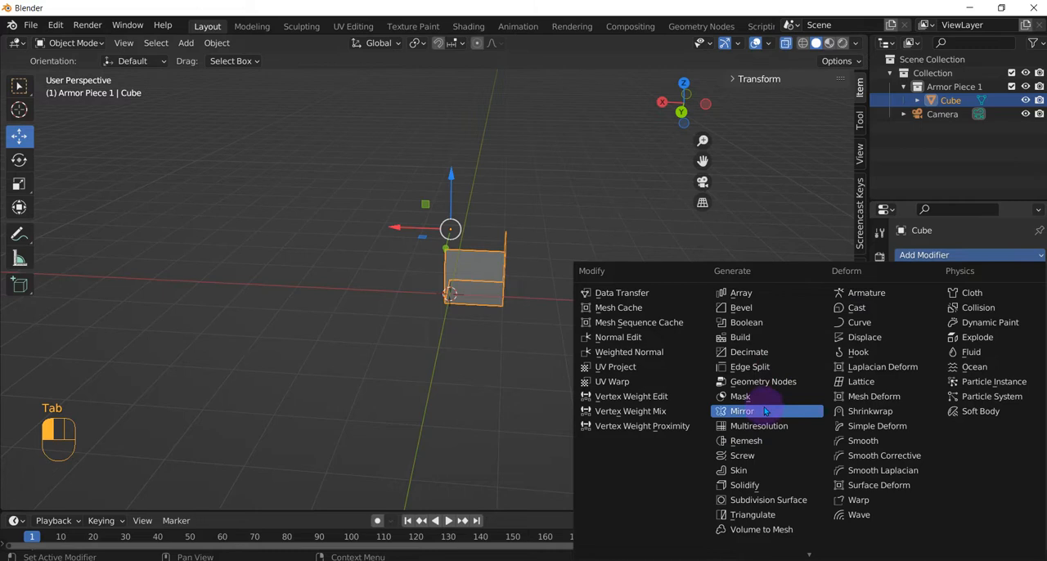
click(742, 411)
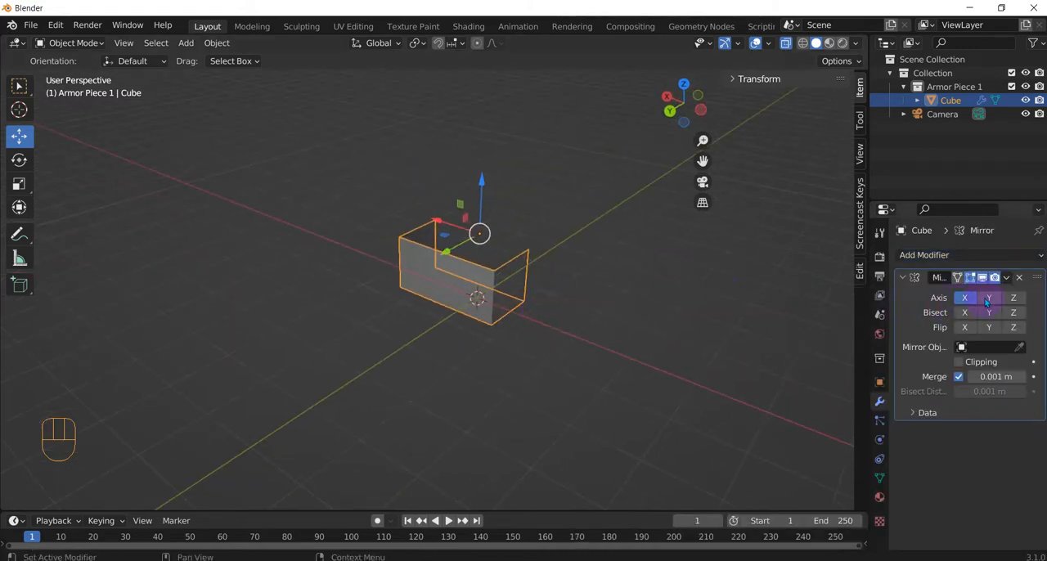
Step: Orbit the view, return to Object Mode, and delete the mirrored cube
drag(479, 286, 433, 302)
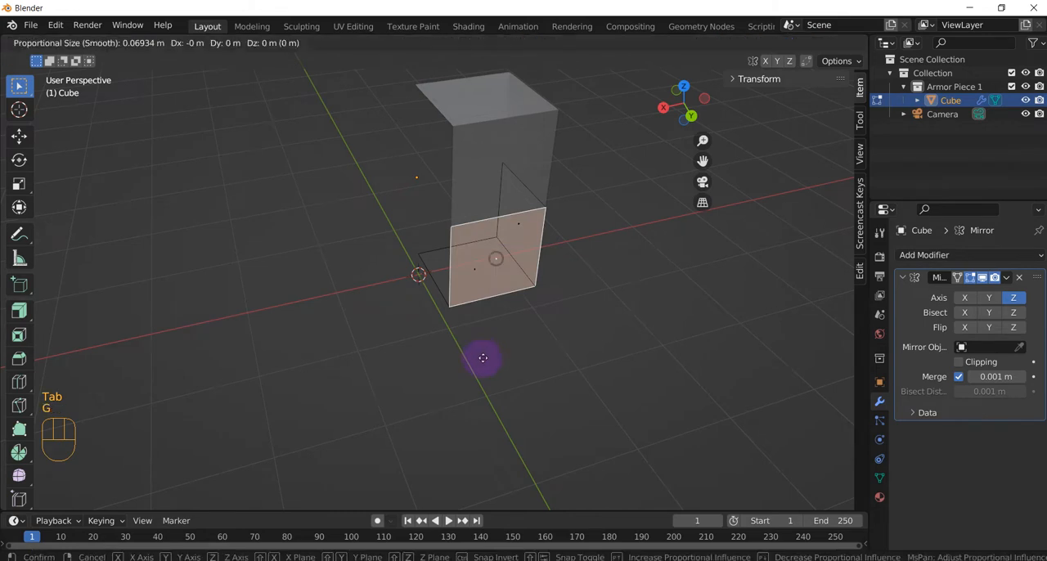
mouse_move(678, 342)
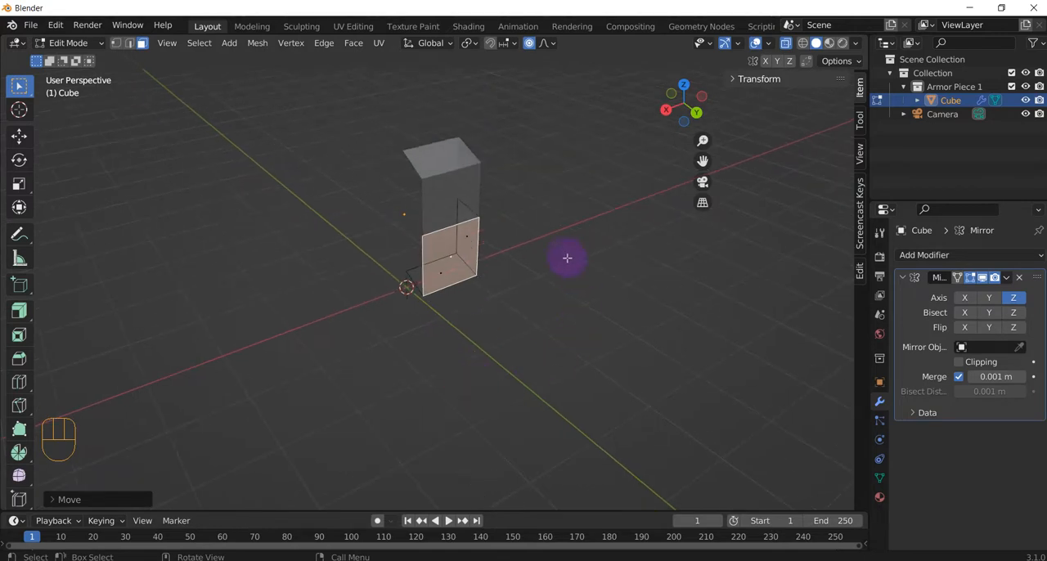
drag(566, 258, 456, 360)
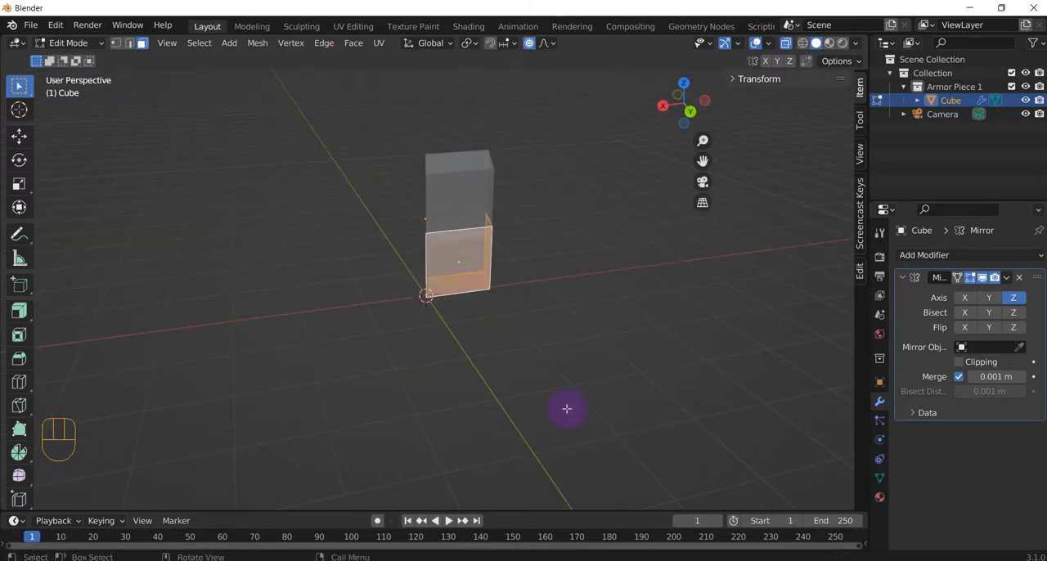
mouse_move(714, 354)
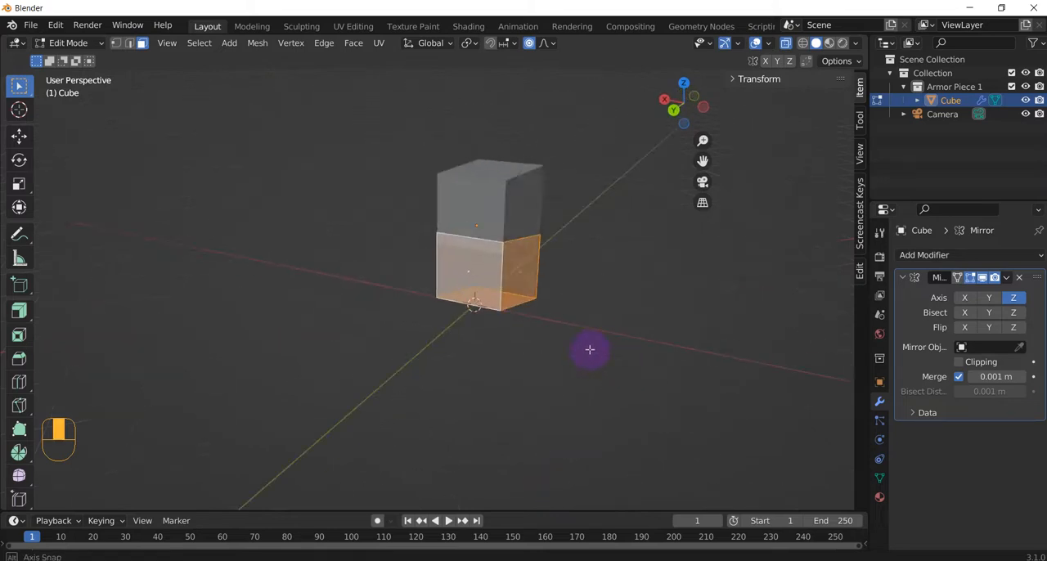
key(Tab)
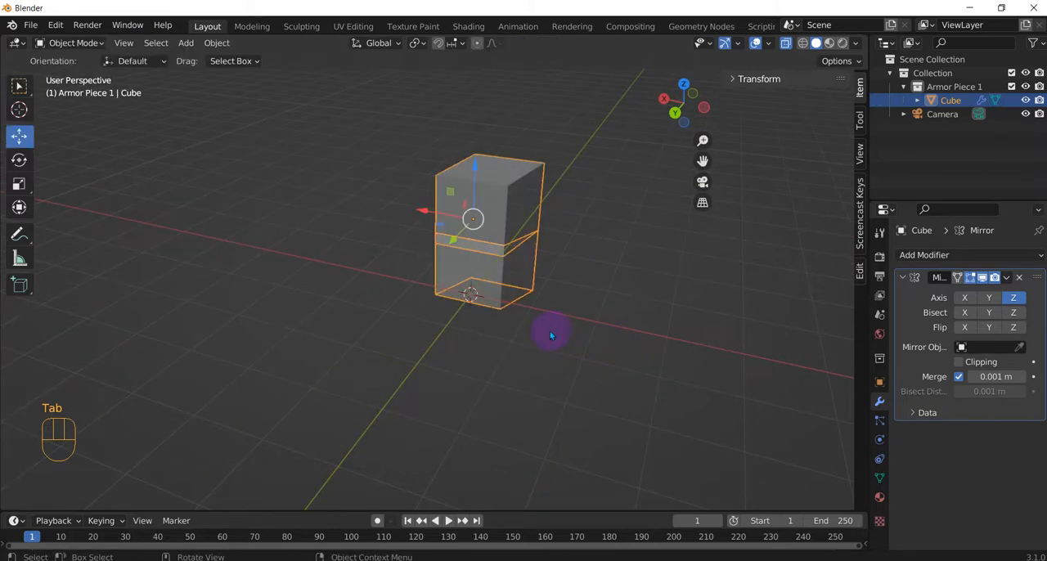
key(Delete)
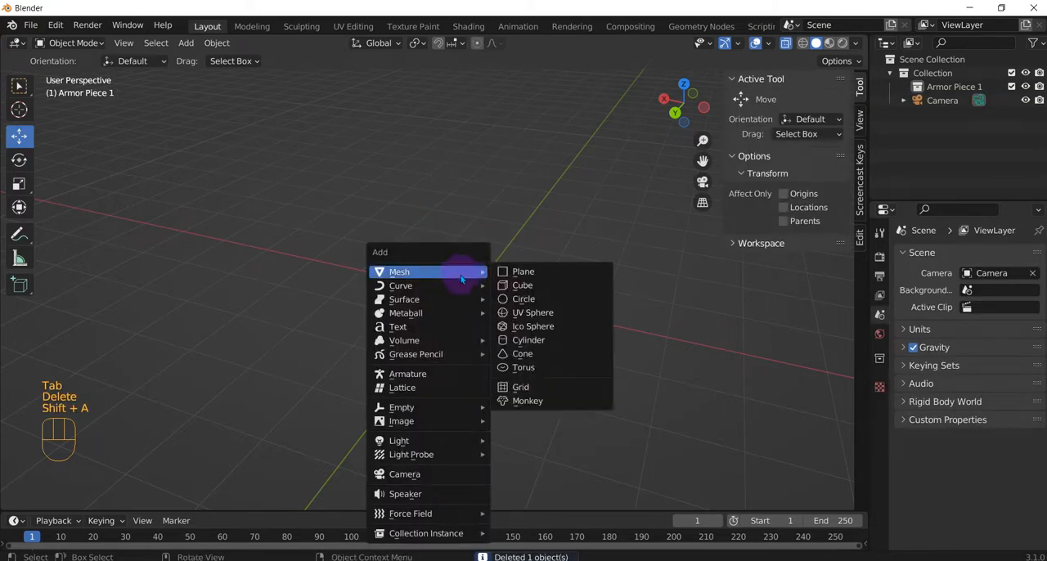
Step: Add a new cube, toggle X-ray in Edit Mode, and drag it left along X
click(522, 285)
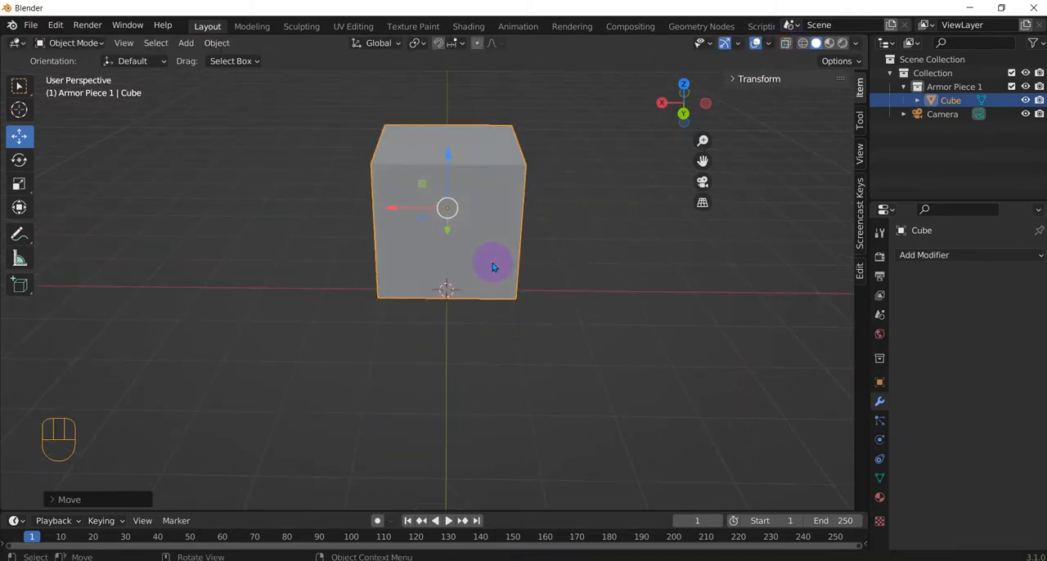
key(Tab)
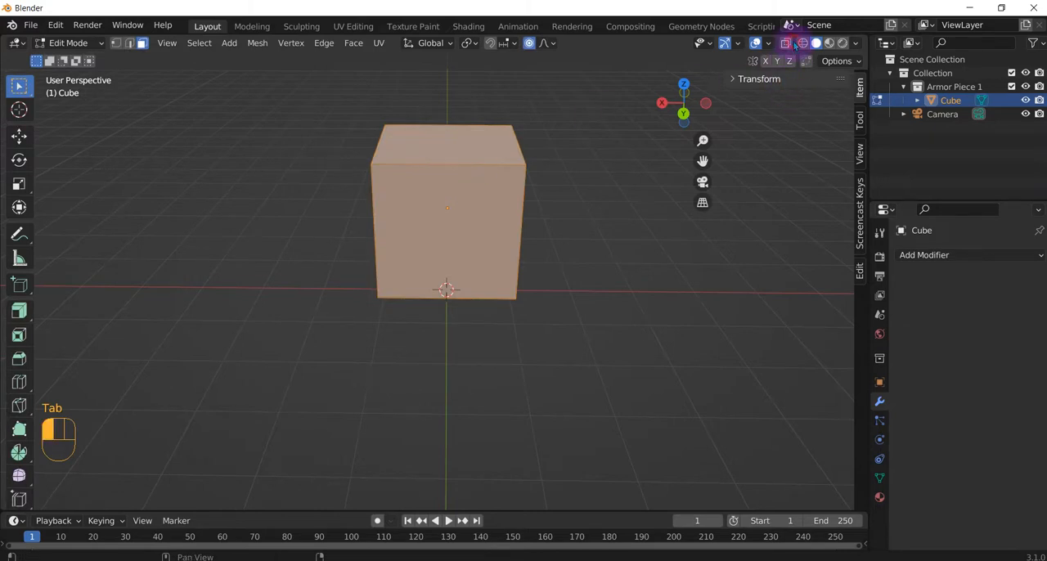
key(ctrl+r)
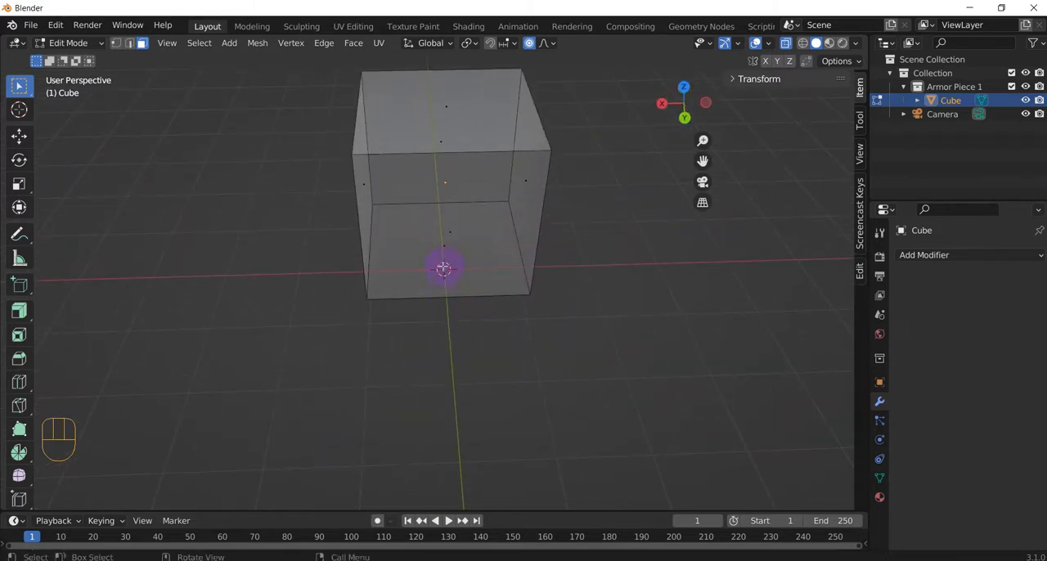
scroll(down, 3)
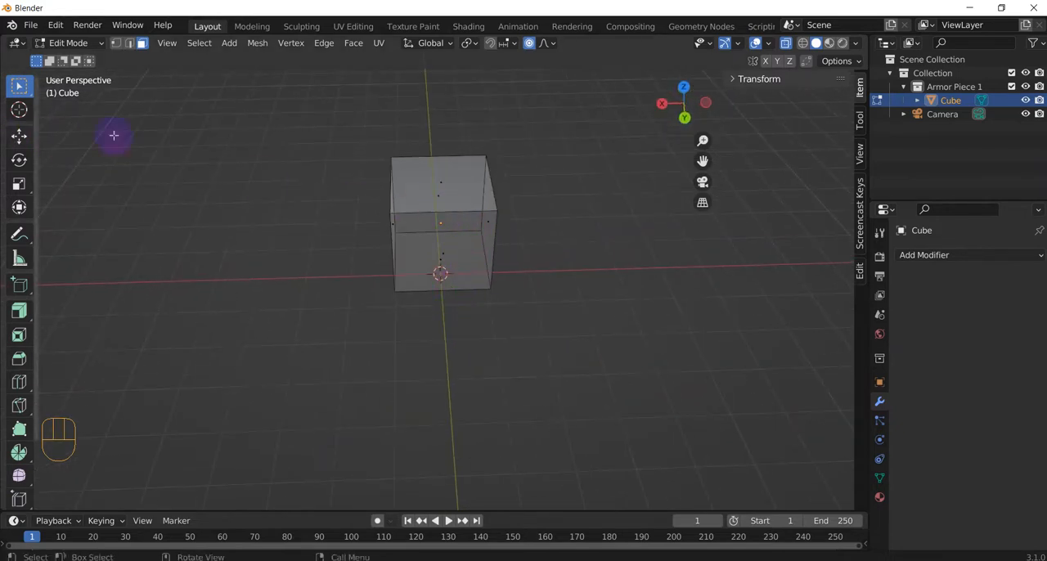
key(Tab)
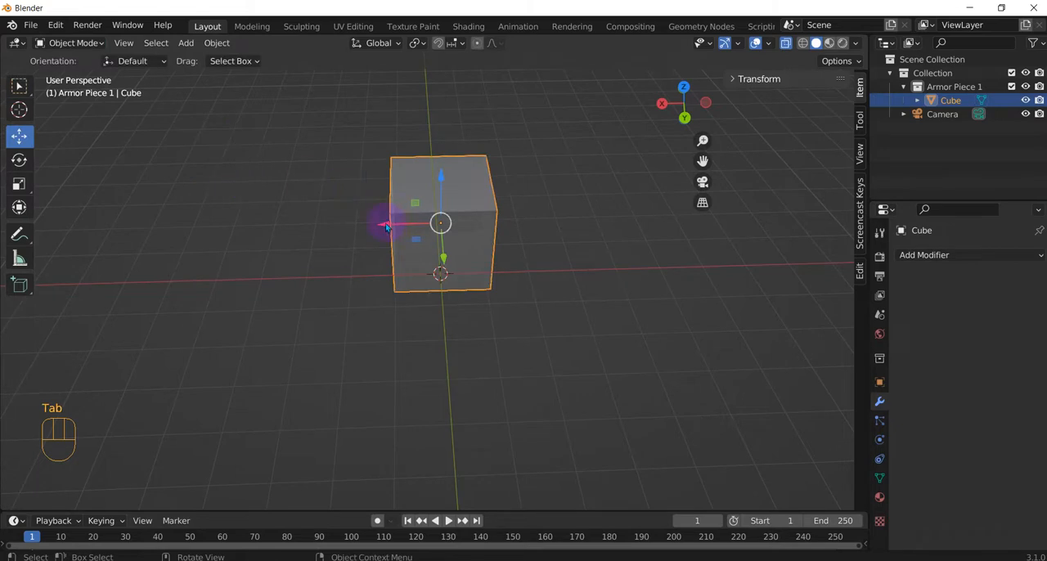
drag(440, 225, 347, 225)
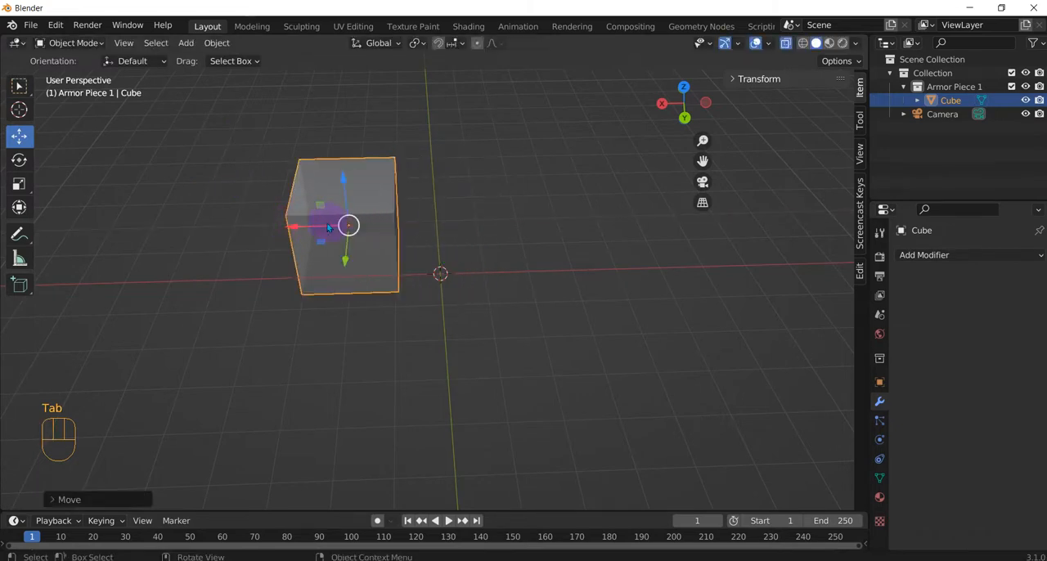
mouse_move(570, 286)
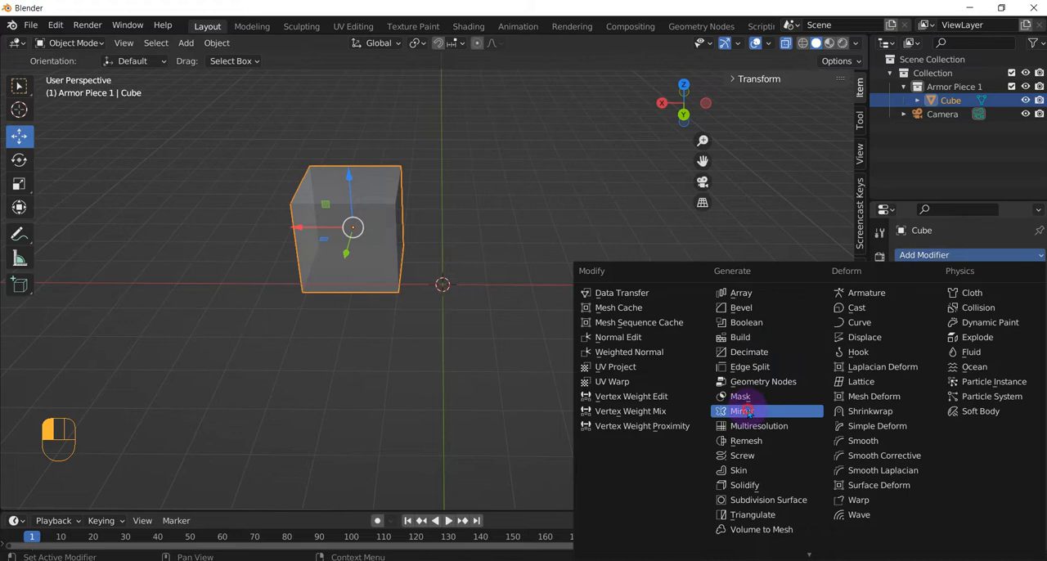
Step: Add a Mirror modifier to the offset cube and switch off its X and Y axes
click(741, 411)
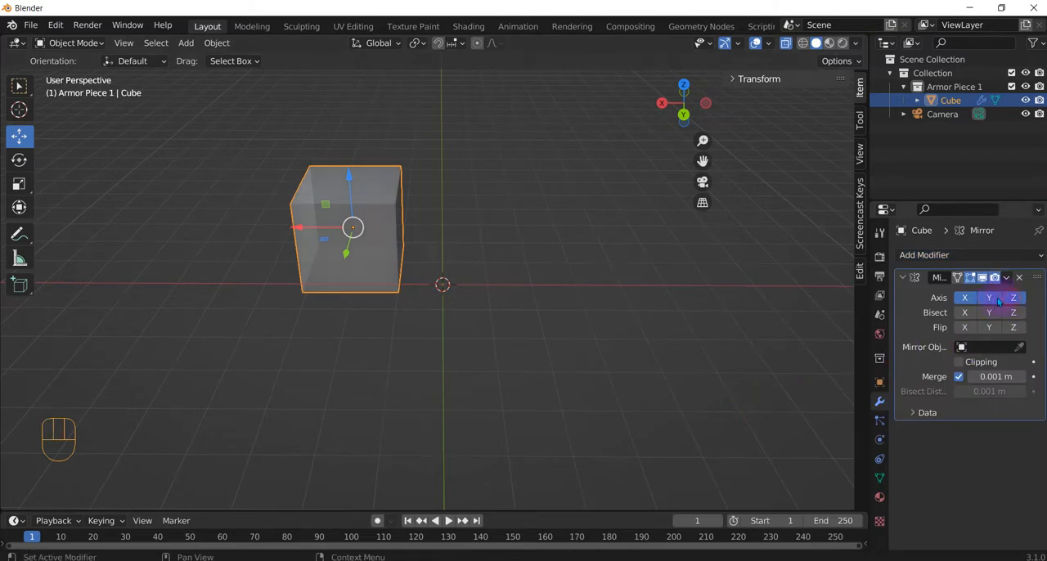
click(988, 297)
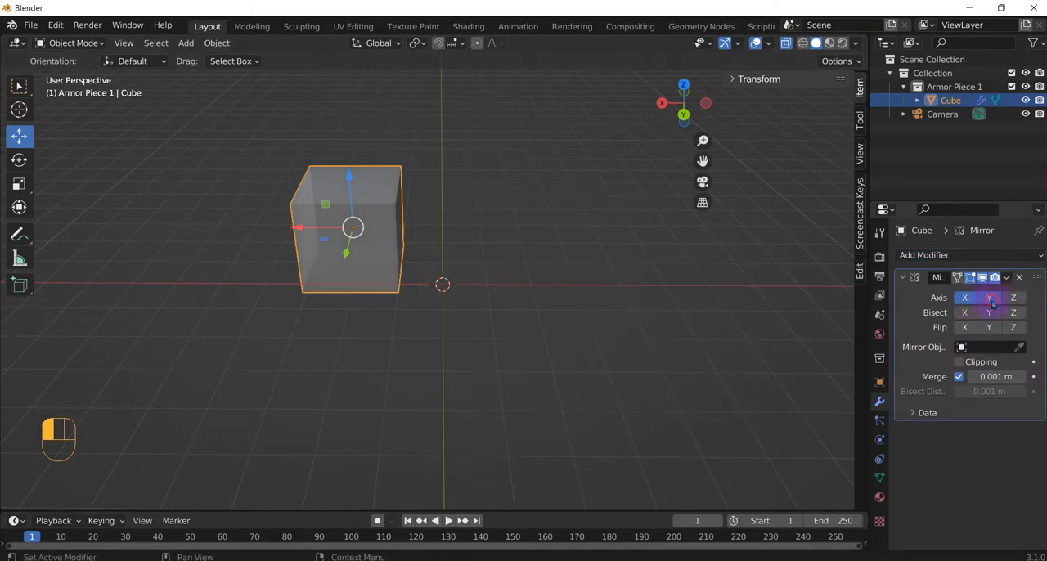
click(988, 297)
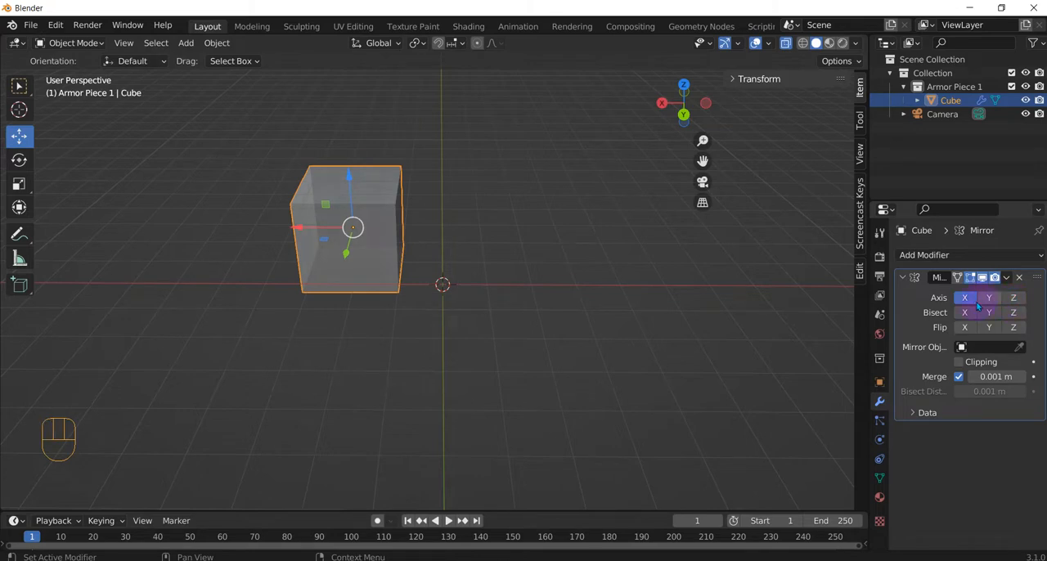
click(964, 296)
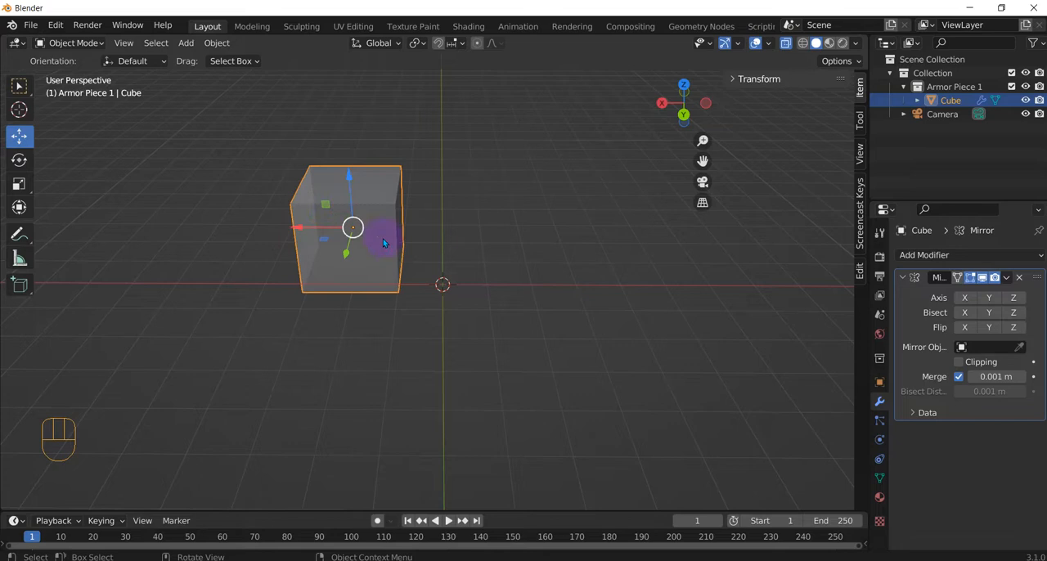
mouse_move(445, 286)
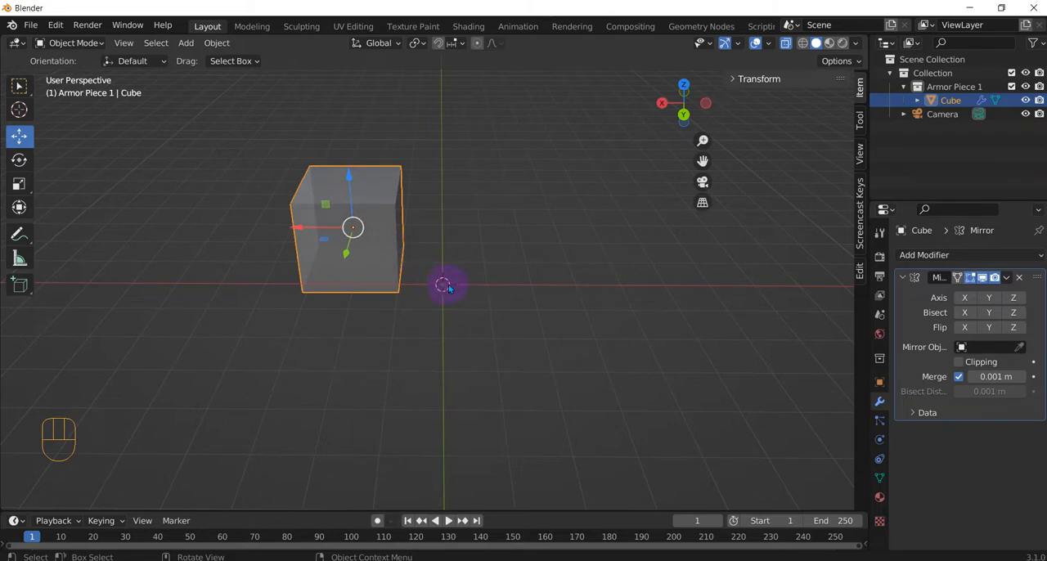
mouse_move(302, 178)
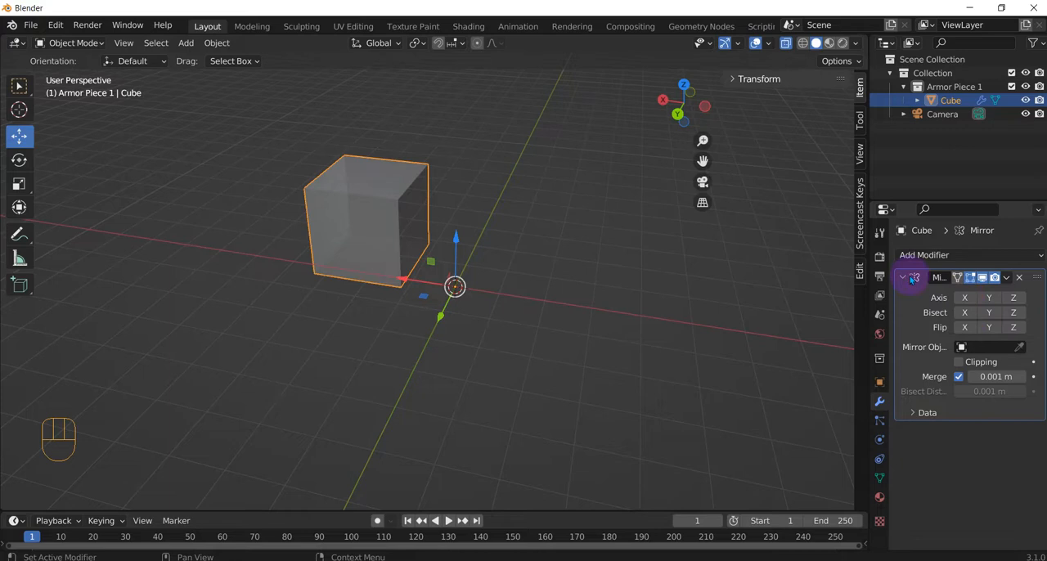
click(964, 296)
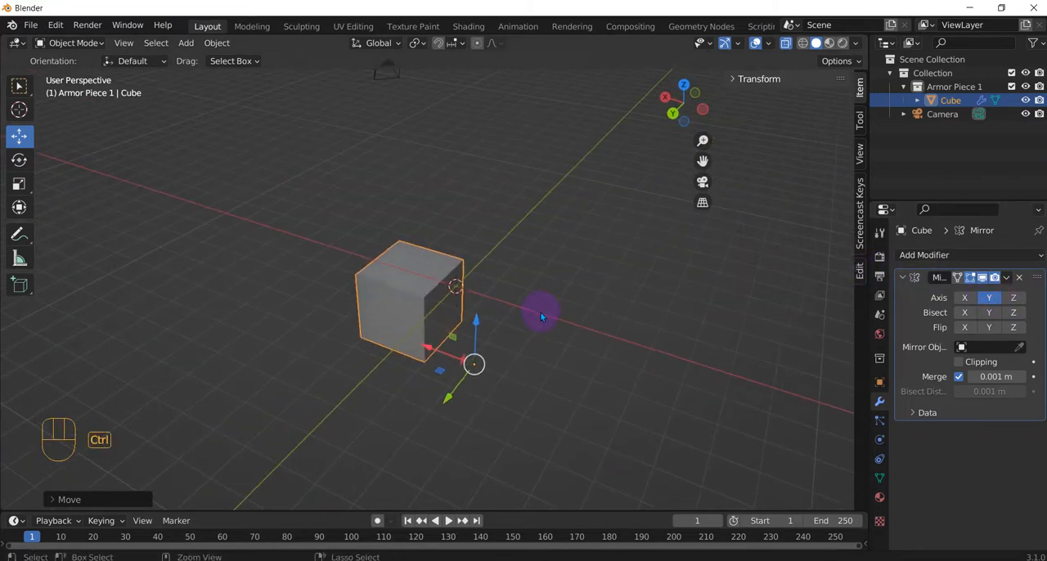
key(Ctrl+Z)
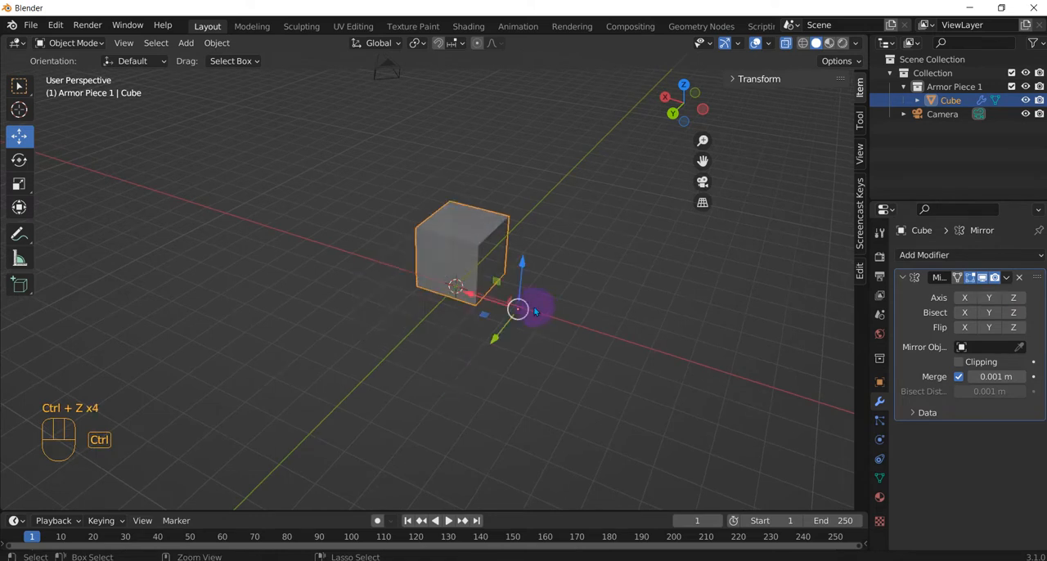
key(ctrl+z)
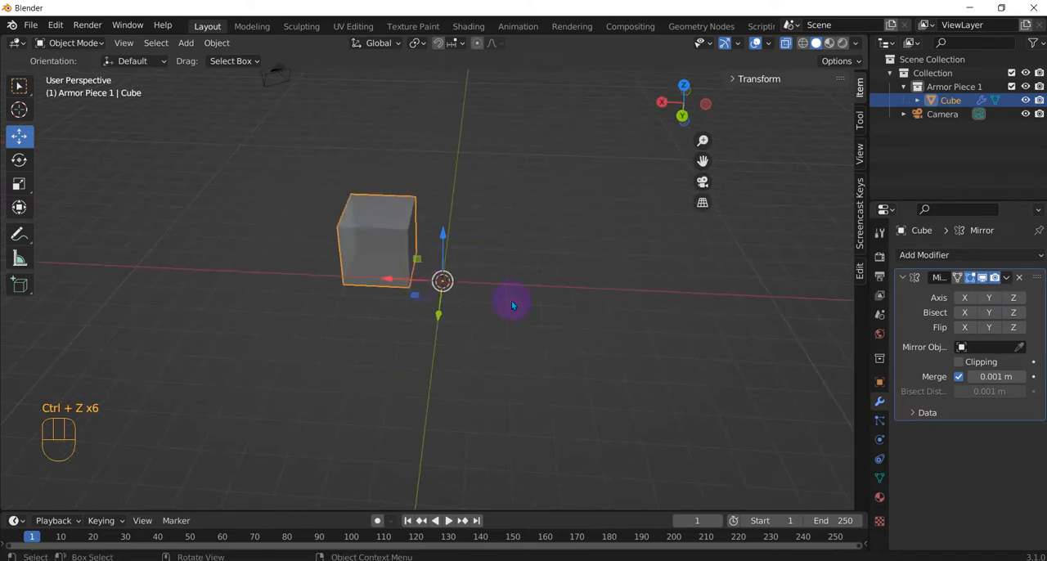
mouse_move(562, 310)
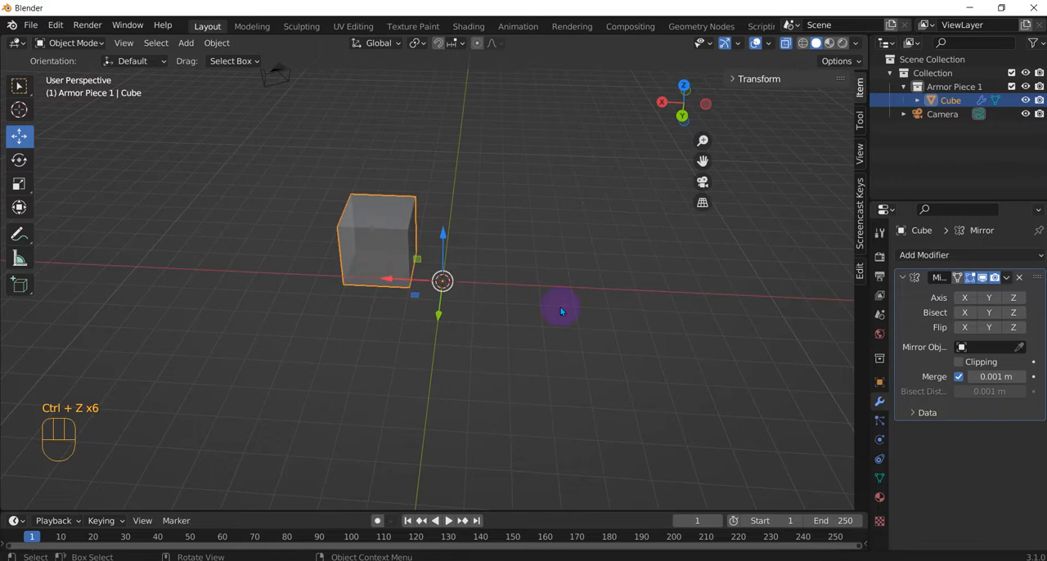
drag(561, 311, 401, 290)
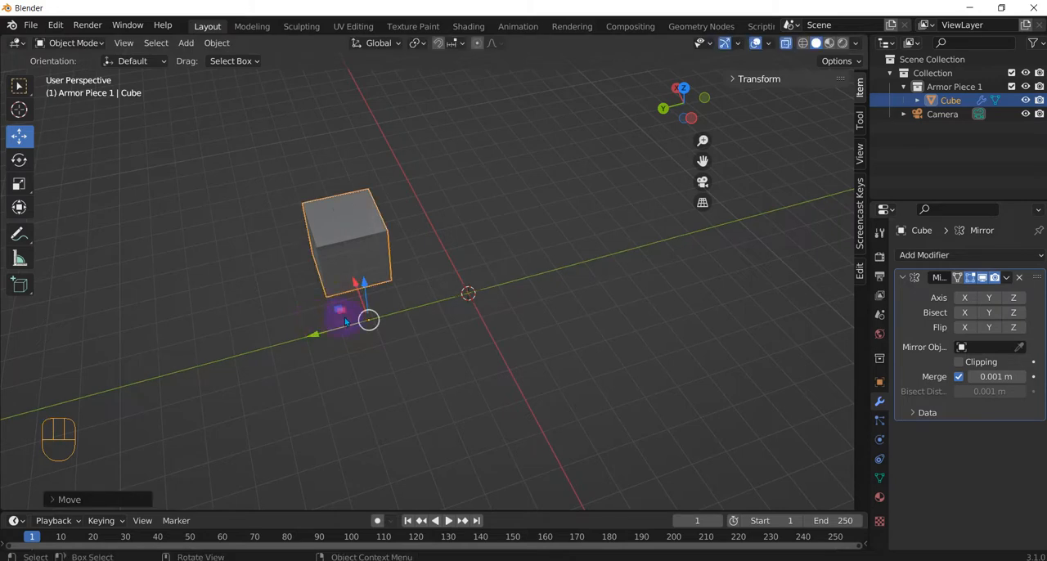
click(216, 42)
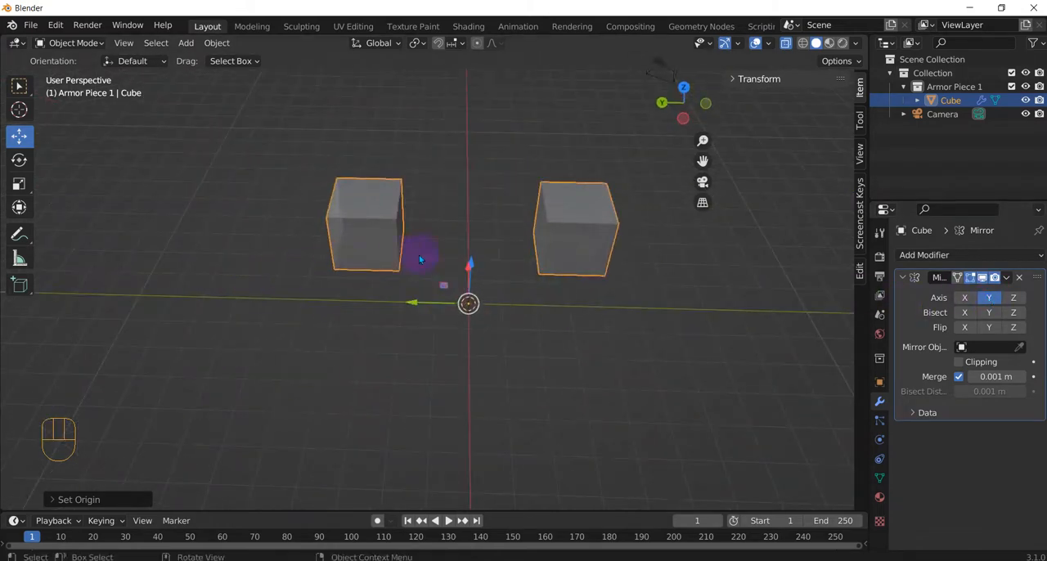
drag(417, 257, 482, 299)
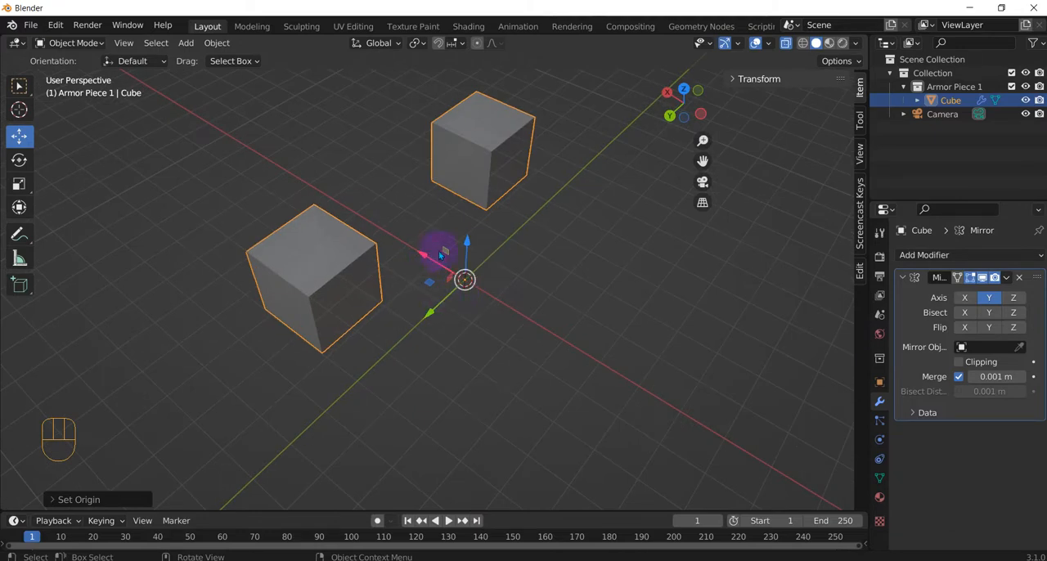
drag(442, 253, 515, 344)
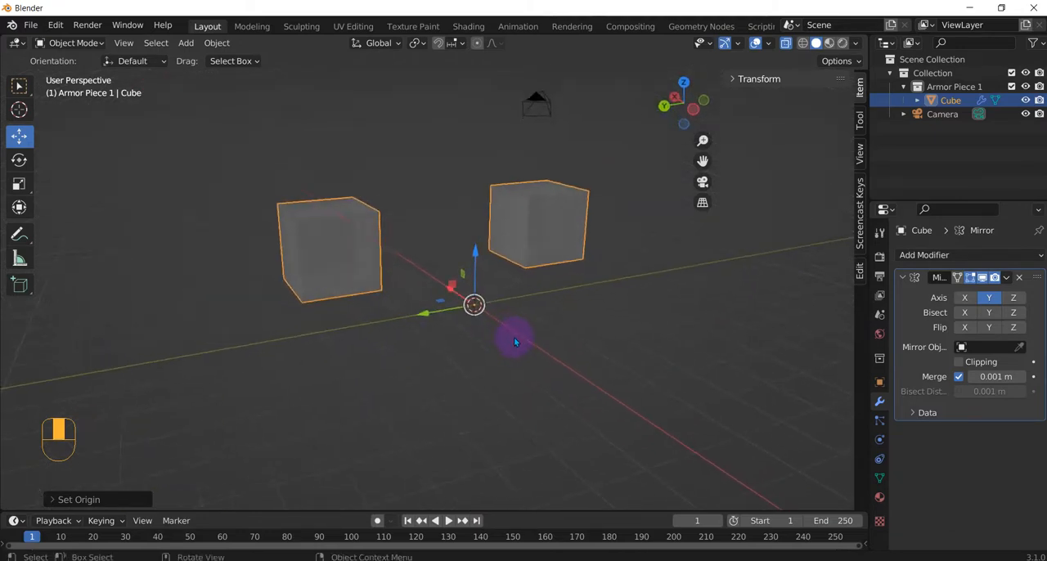
mouse_move(476, 258)
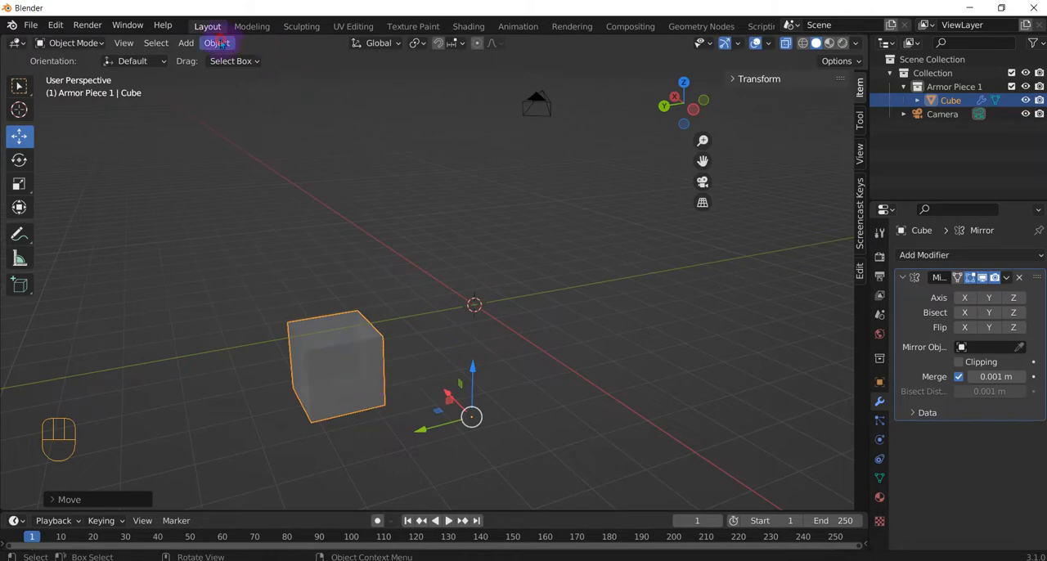
Step: Set the cube's origin to the 3D cursor and orbit to view the stacked twin cubes
click(217, 43)
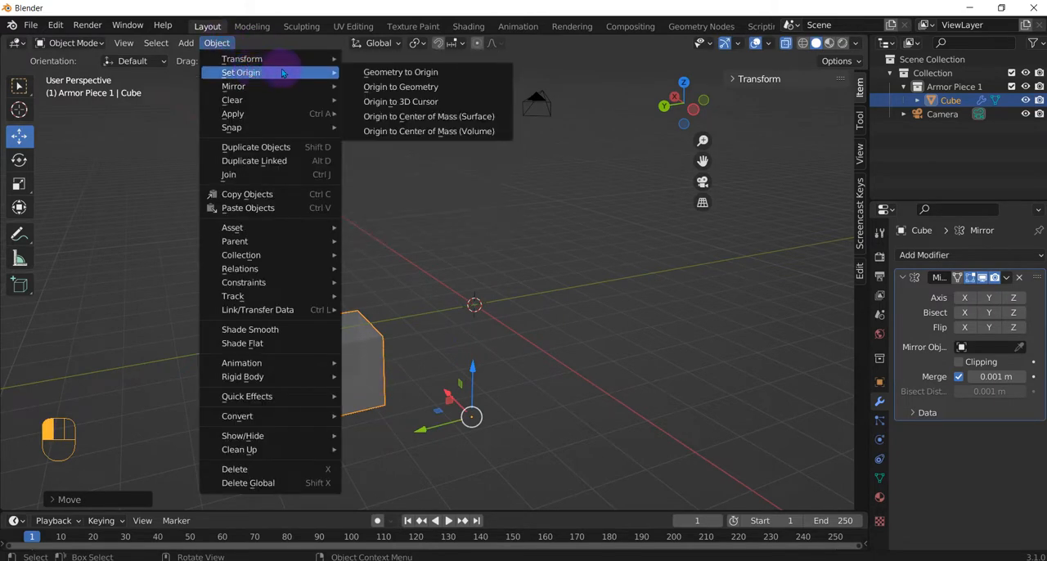
click(400, 86)
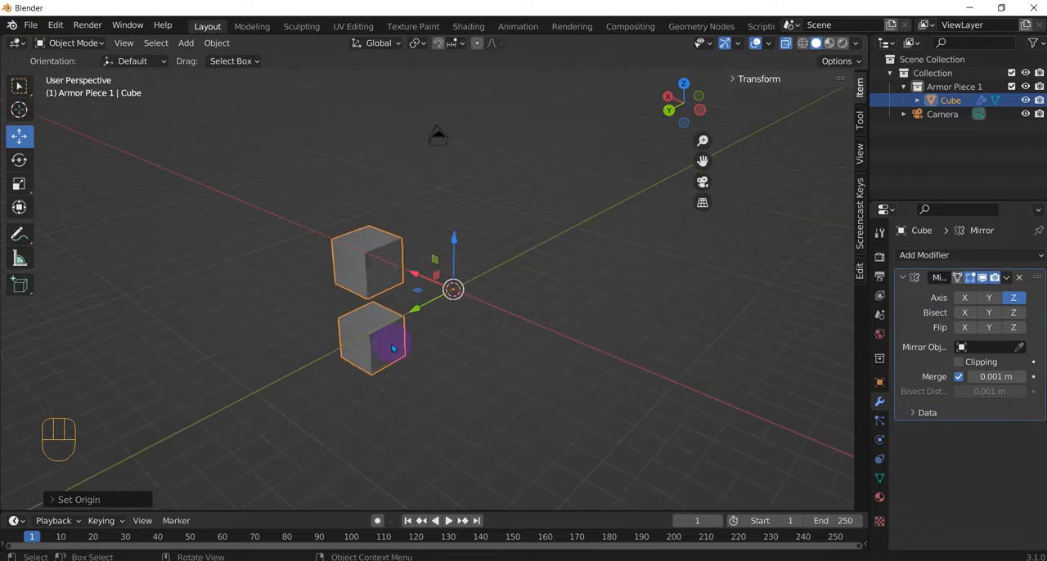
drag(392, 348, 468, 358)
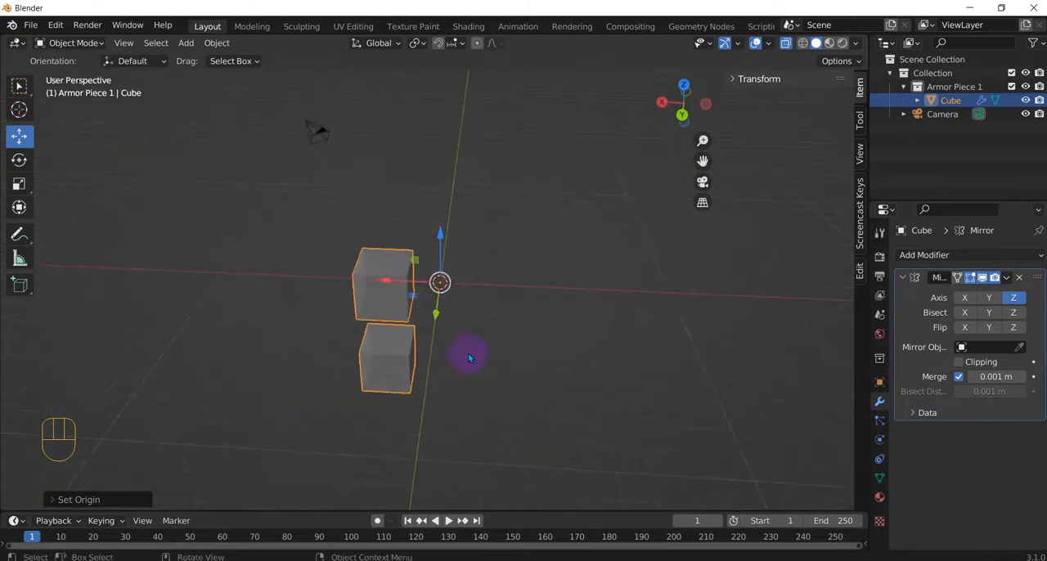